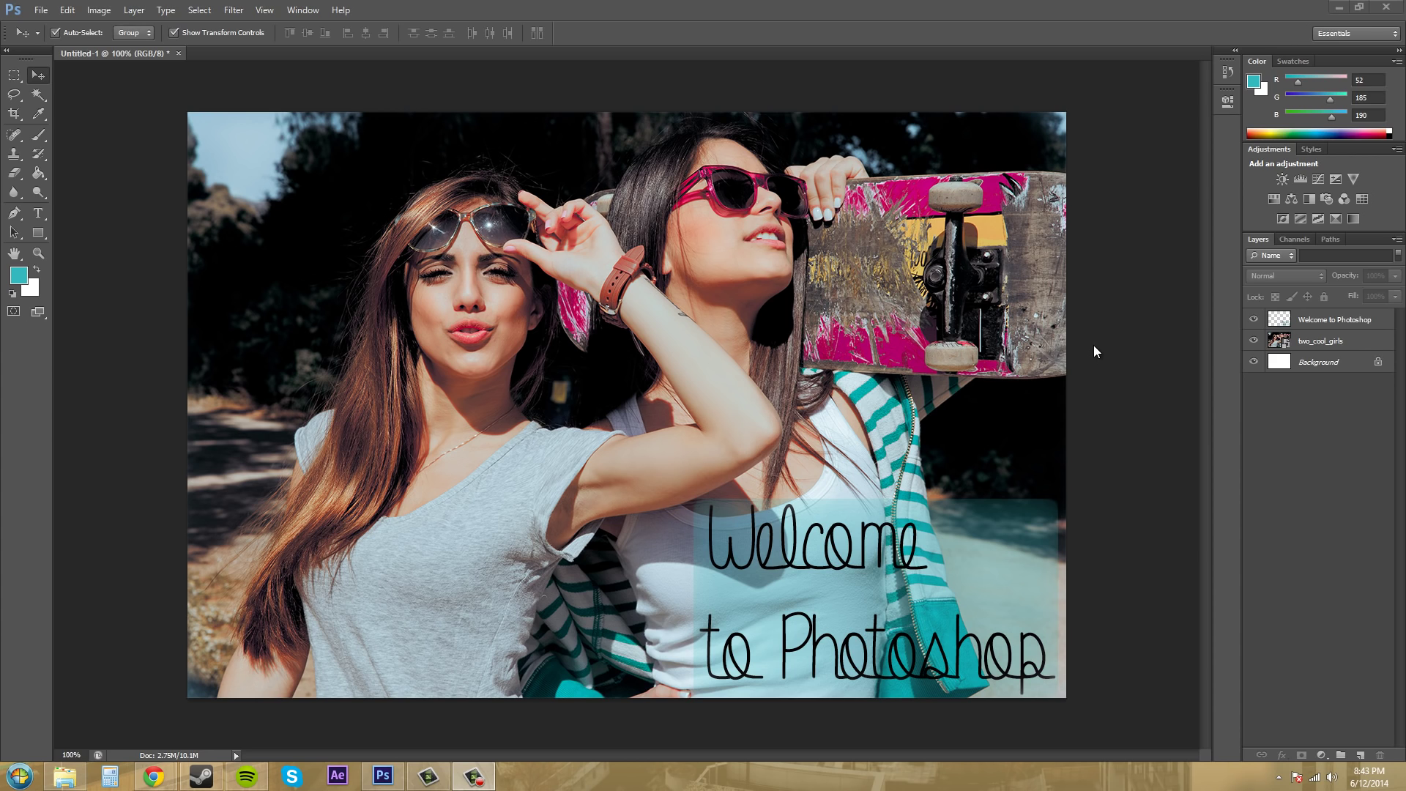
{"action": "mouse_move", "coordinate": [927, 522]}
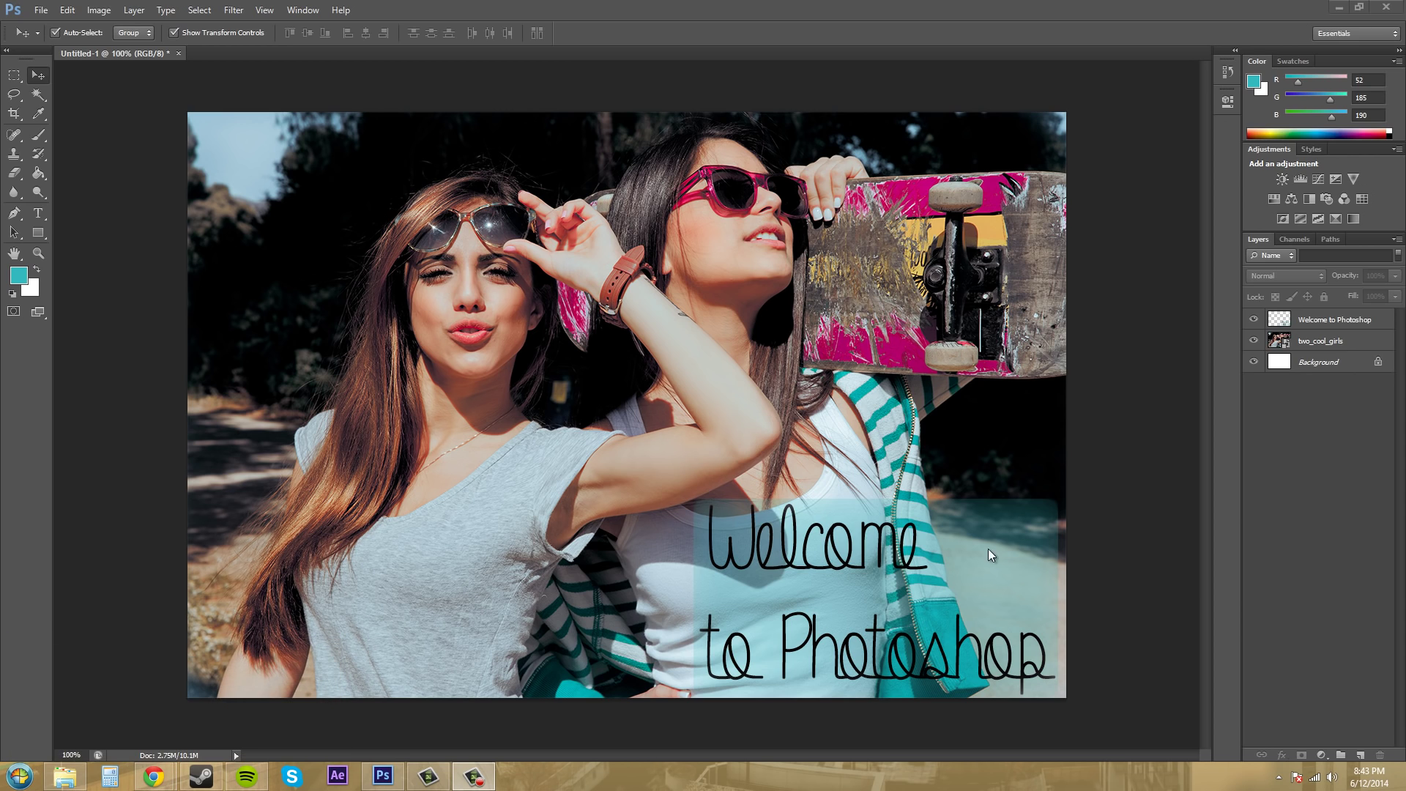
{"action": "mouse_move", "coordinate": [737, 441]}
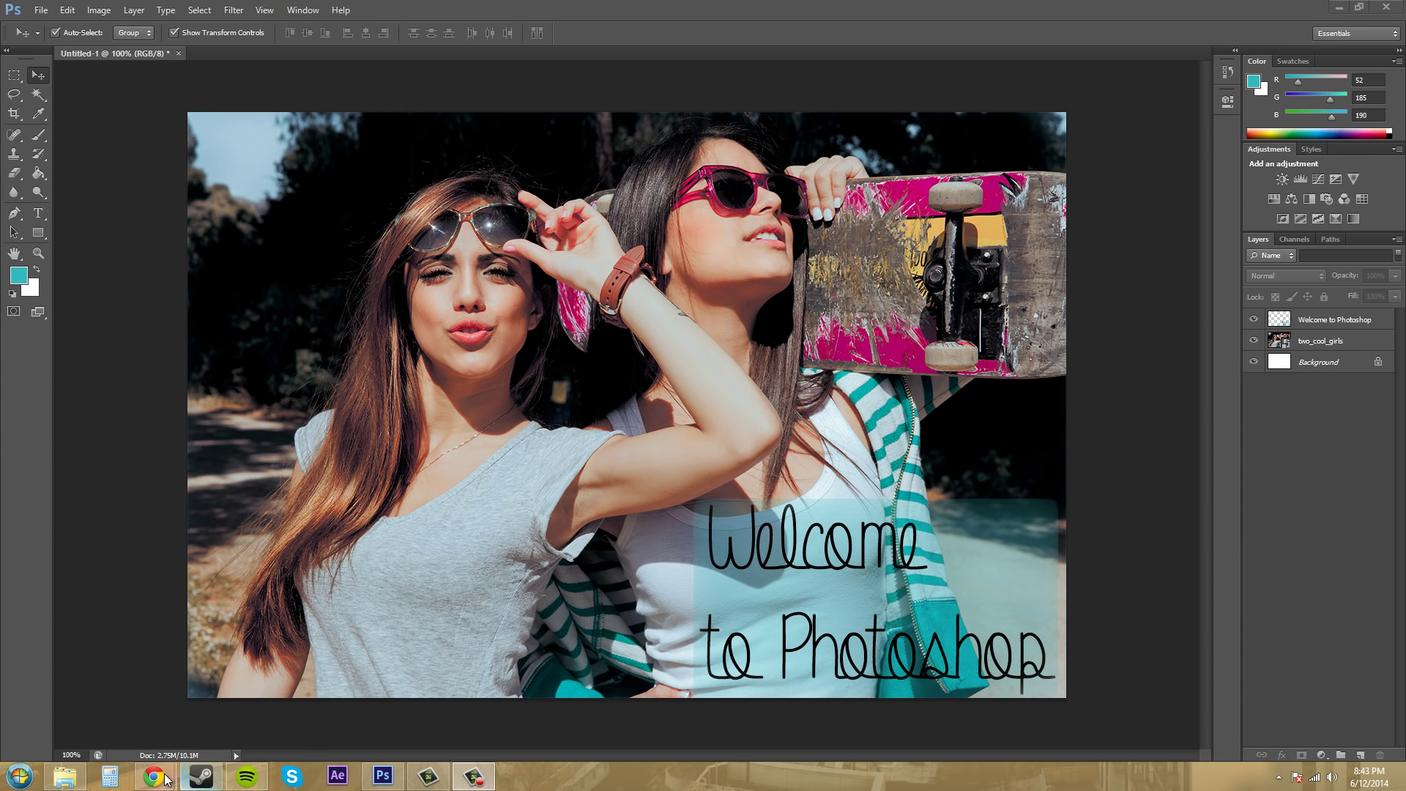
Step: Switch from Photoshop to the BuckysRoom profile page in Chrome and show the Forum menu
{"action": "left_click", "coordinate": [154, 777]}
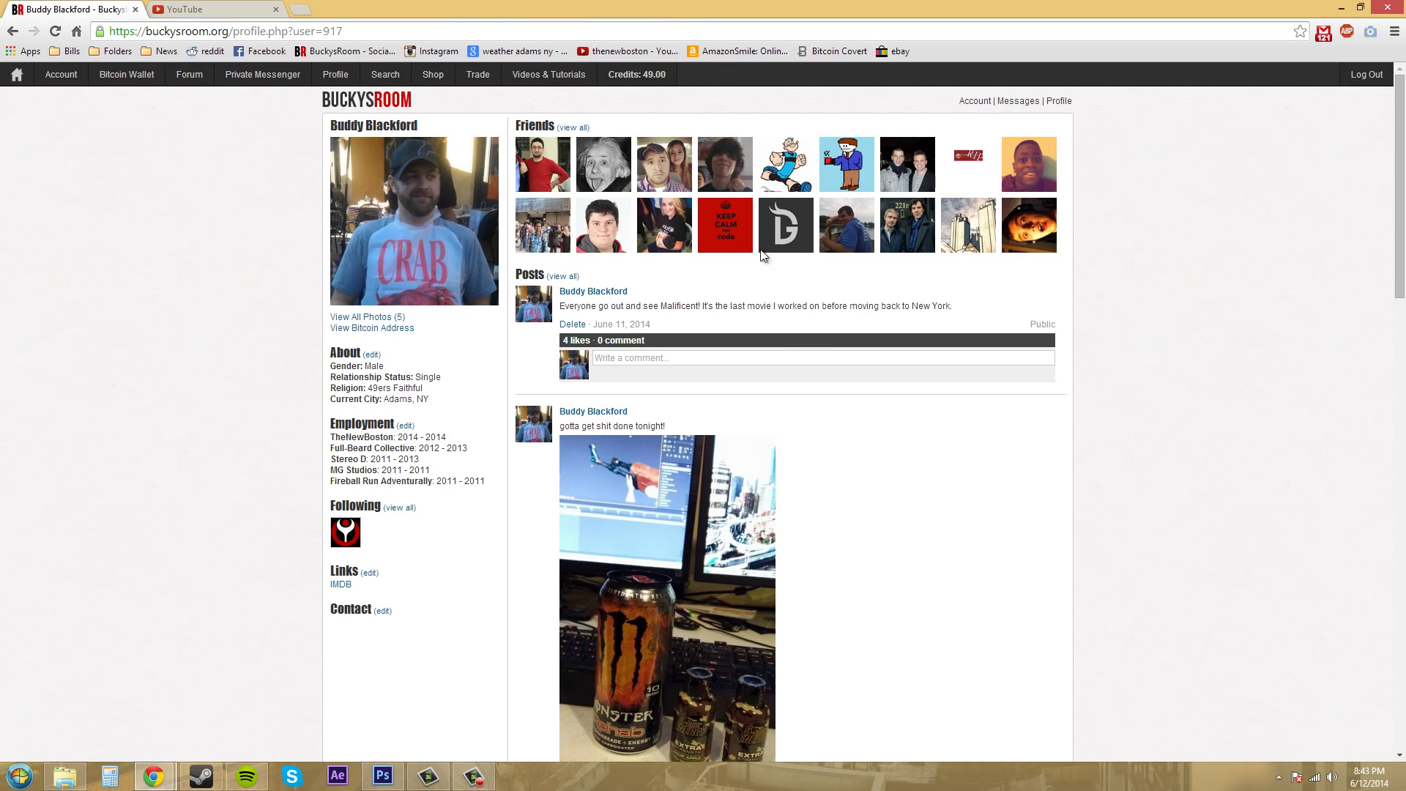
{"action": "mouse_move", "coordinate": [862, 459]}
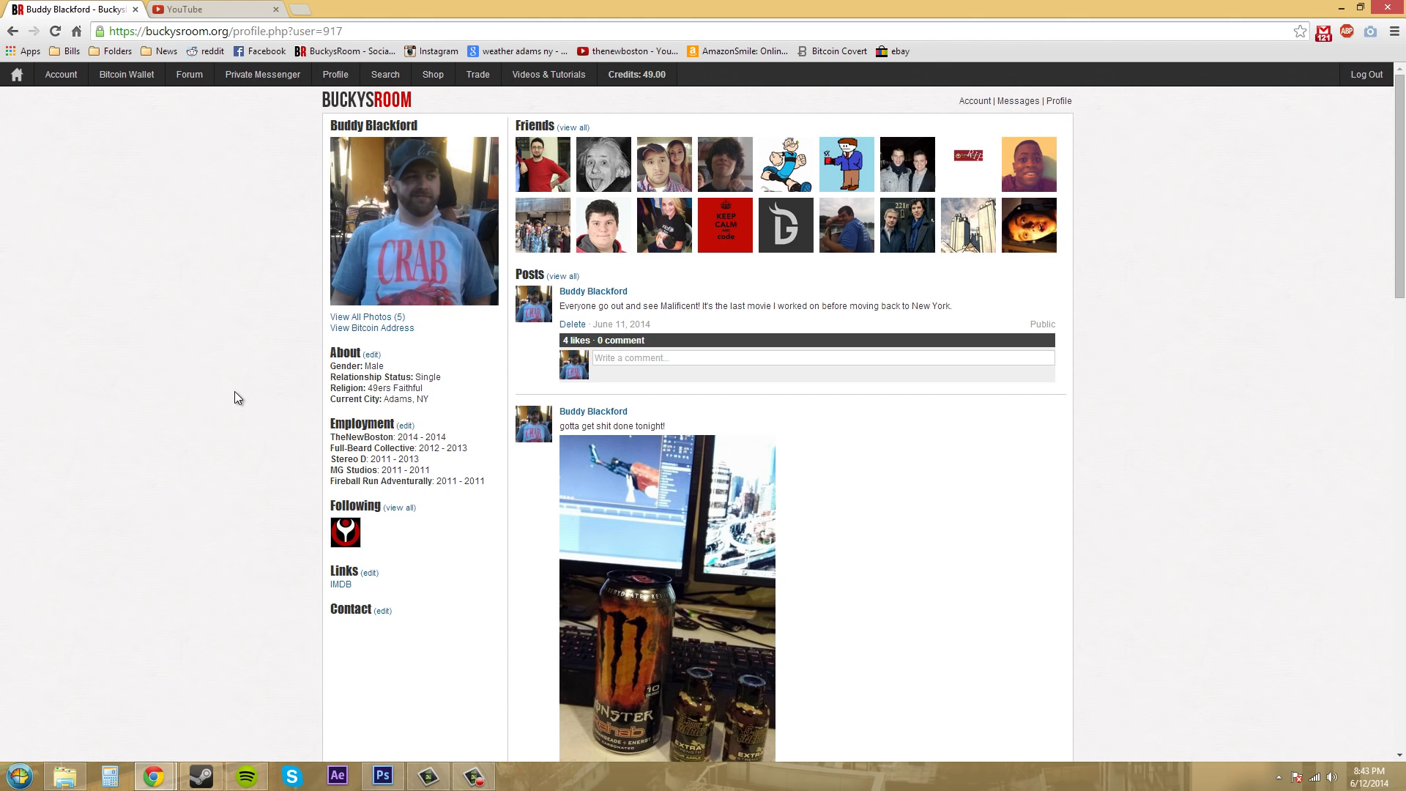
{"action": "mouse_move", "coordinate": [249, 363]}
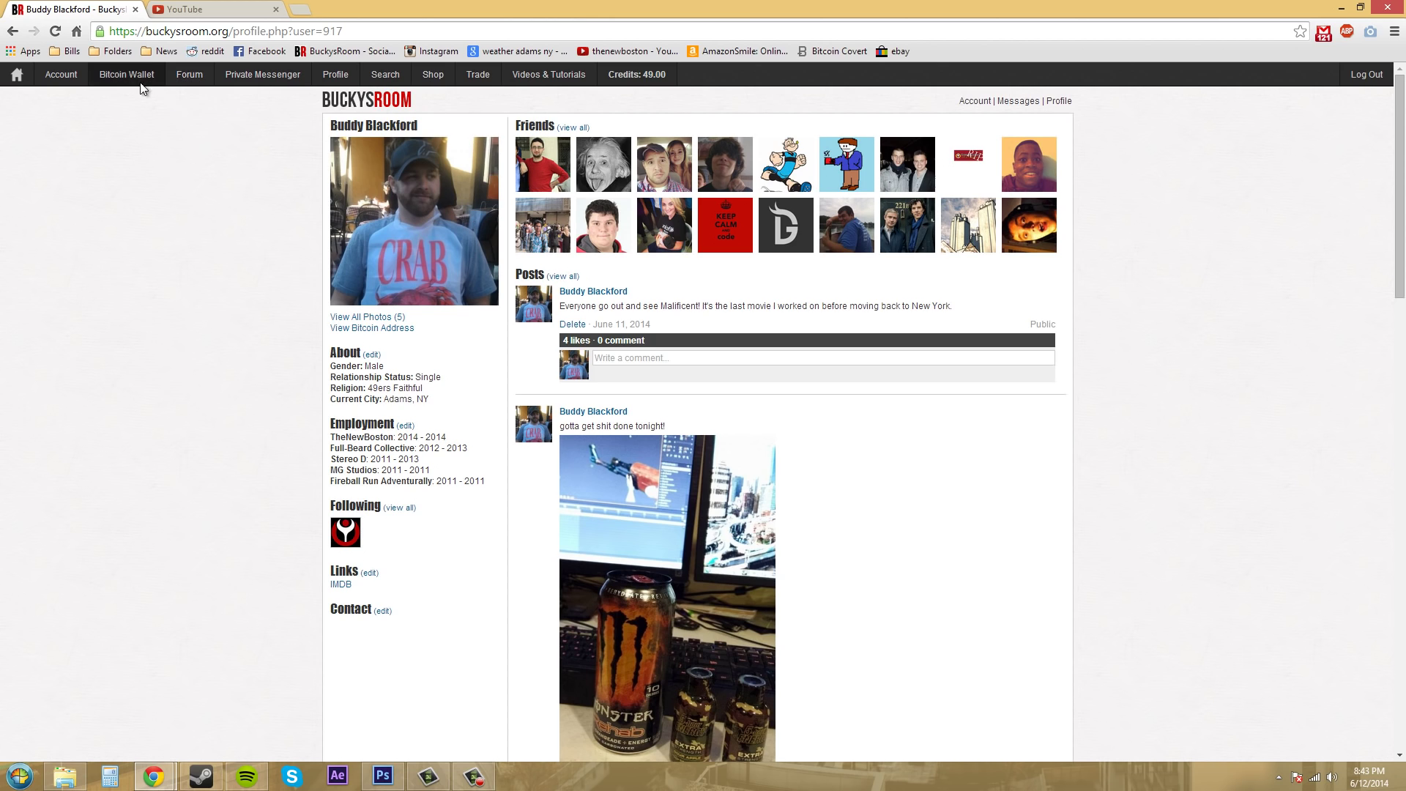
{"action": "left_click", "coordinate": [189, 75]}
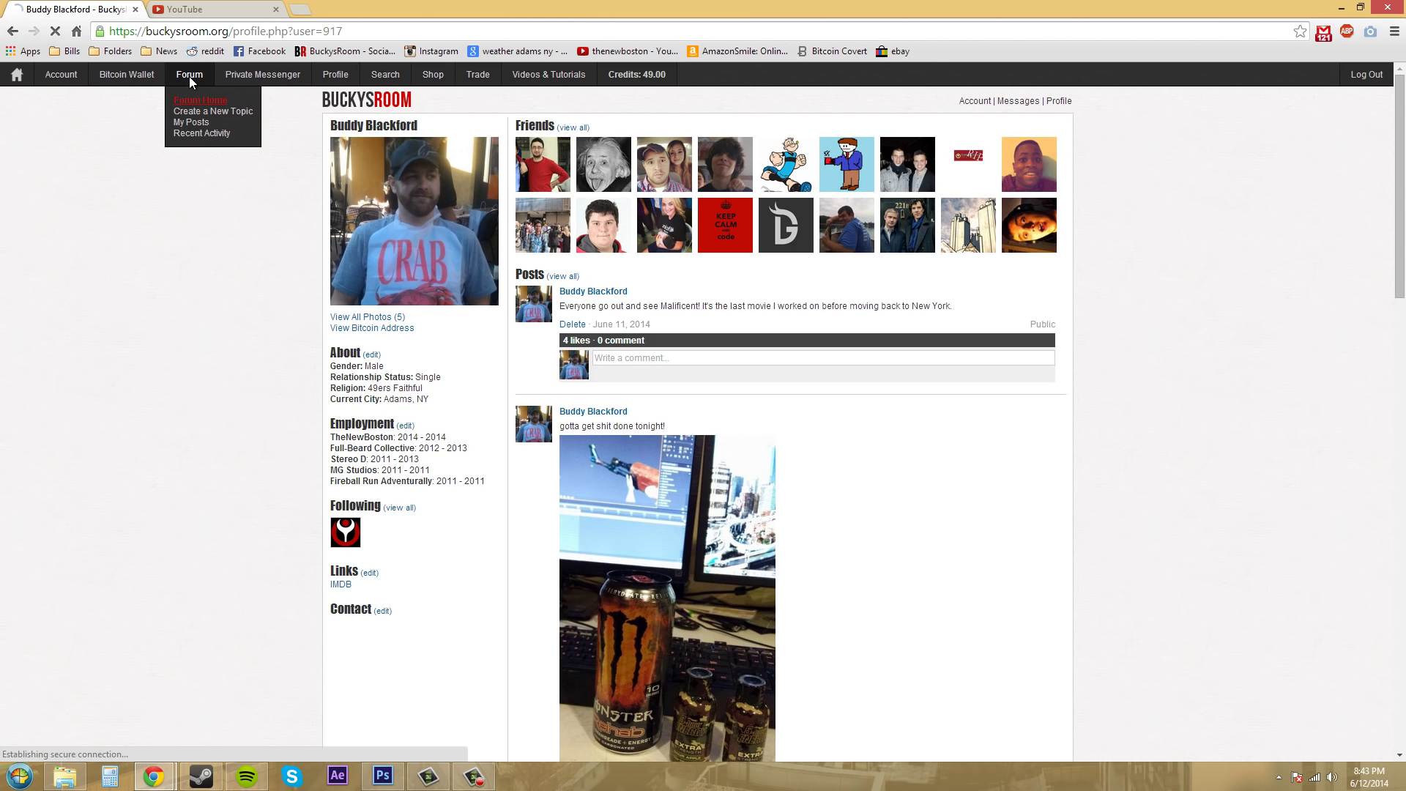
Step: From Forum Home, open the Photoshop category under Adobe, then minimize Chrome to reveal the composition
{"action": "left_click", "coordinate": [201, 99]}
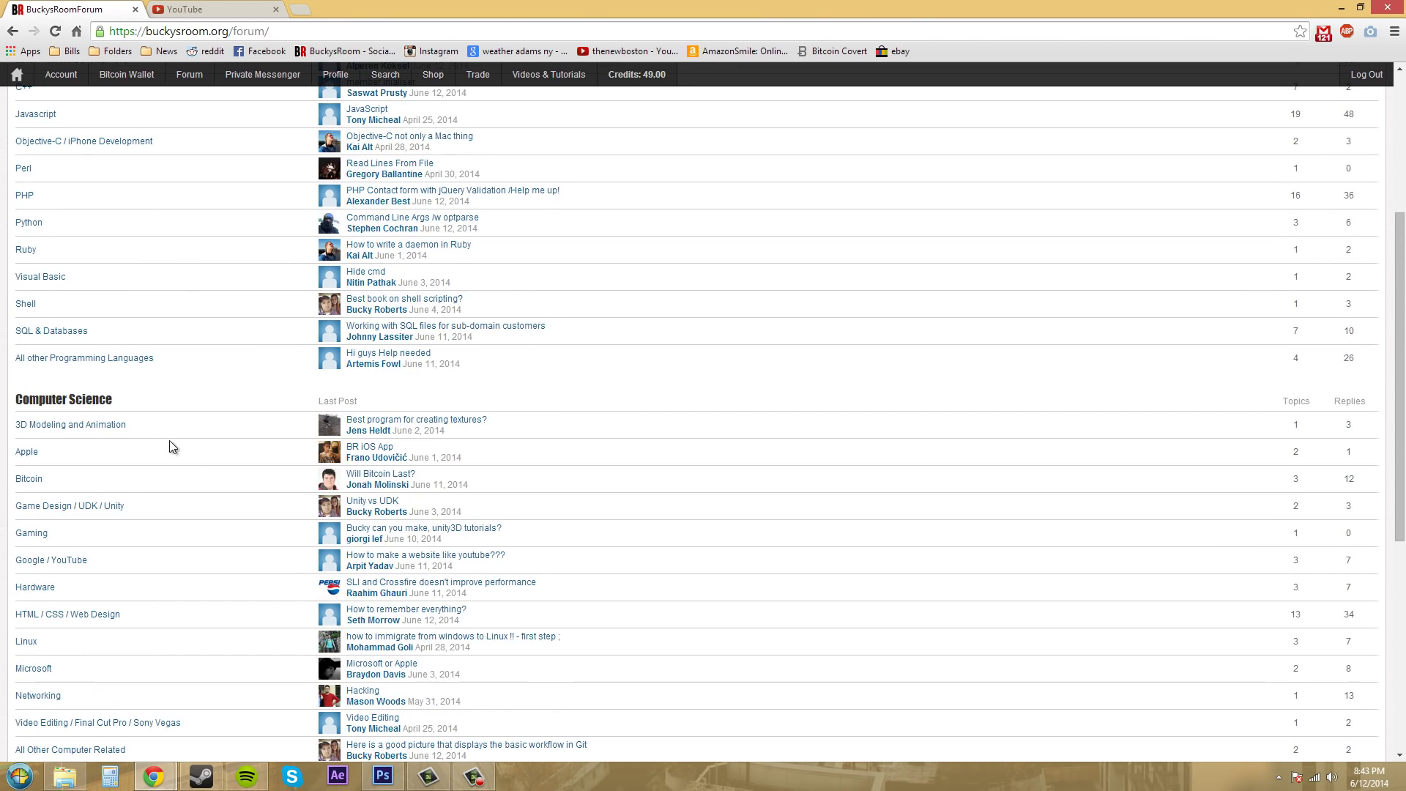
{"action": "scroll", "scroll_direction": "down", "scroll_amount": 3}
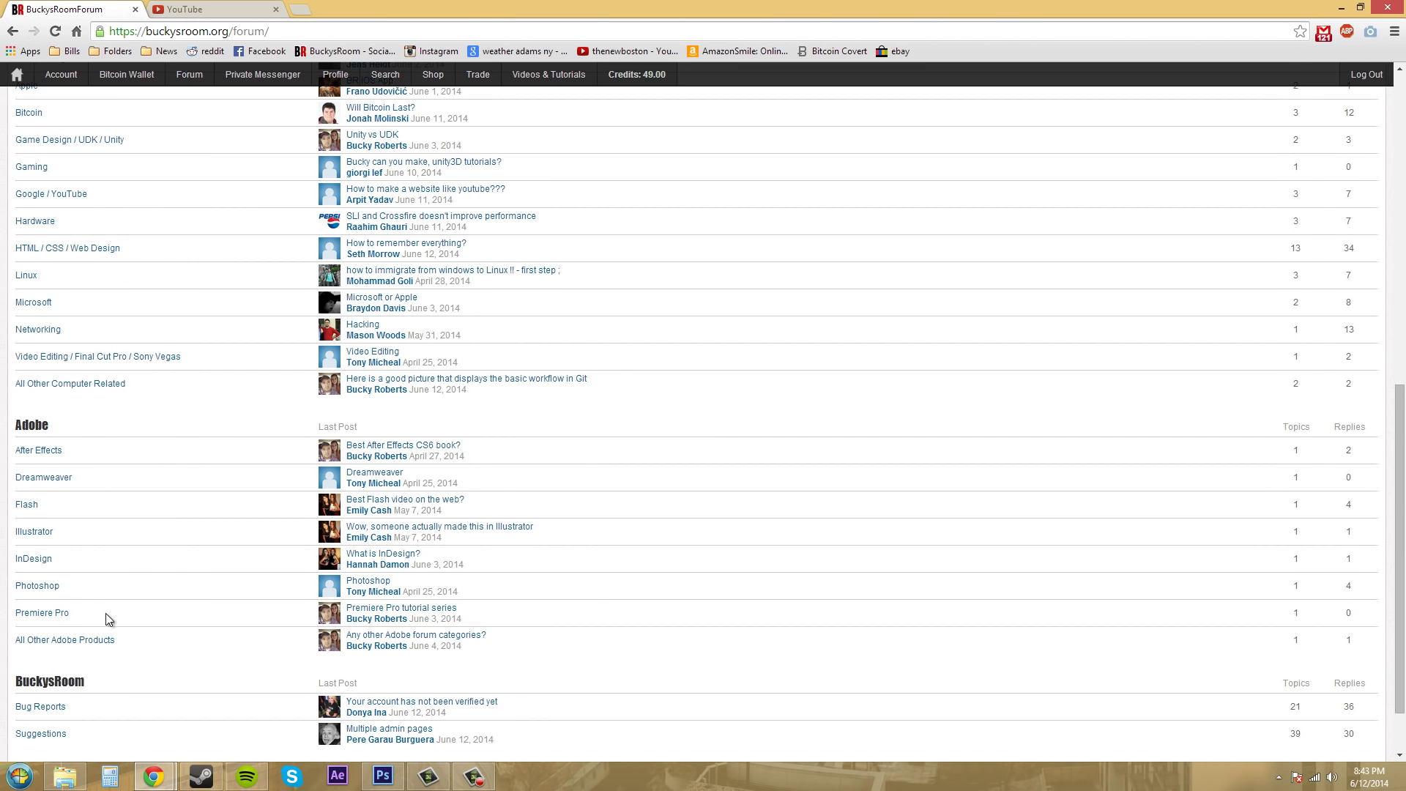
{"action": "left_click", "coordinate": [36, 586]}
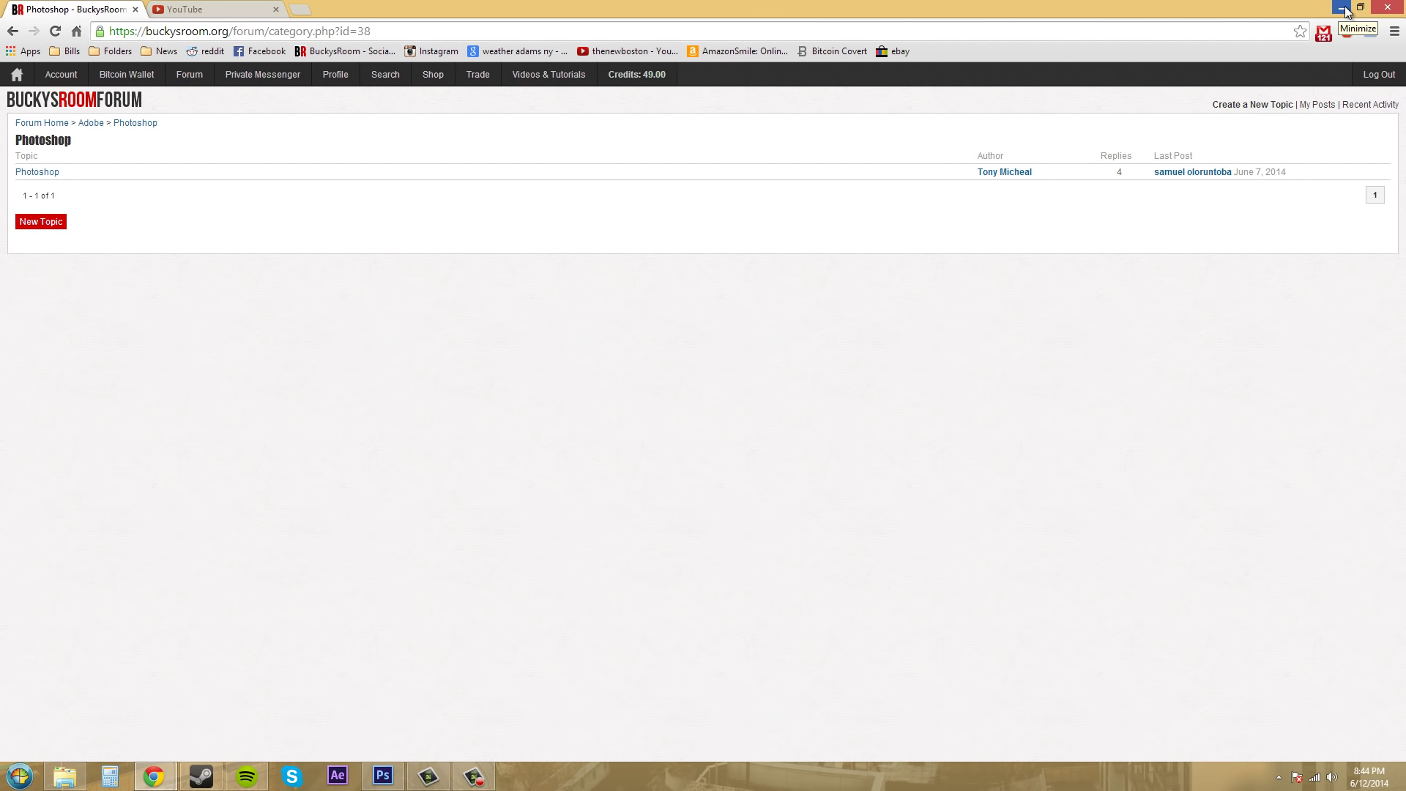
{"action": "left_click", "coordinate": [381, 777]}
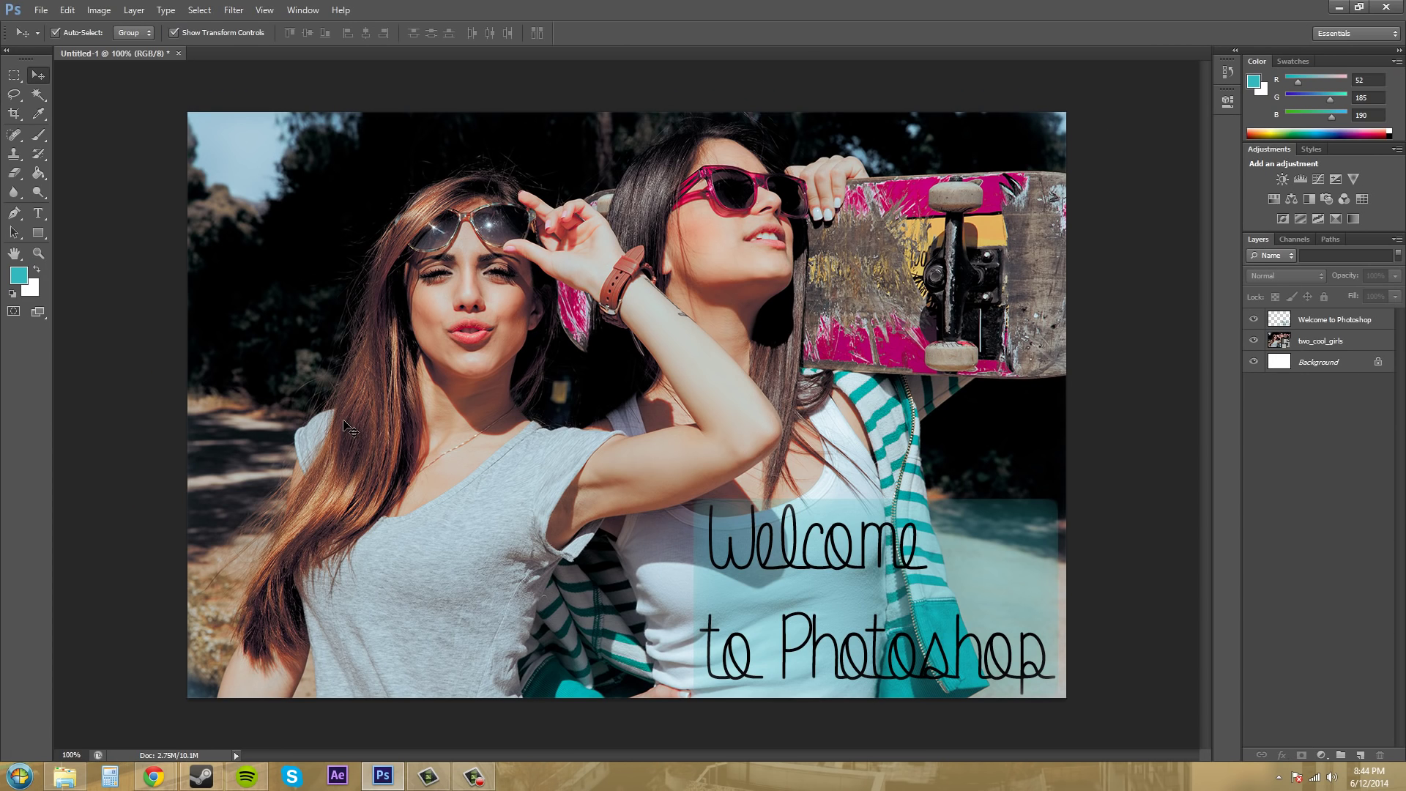